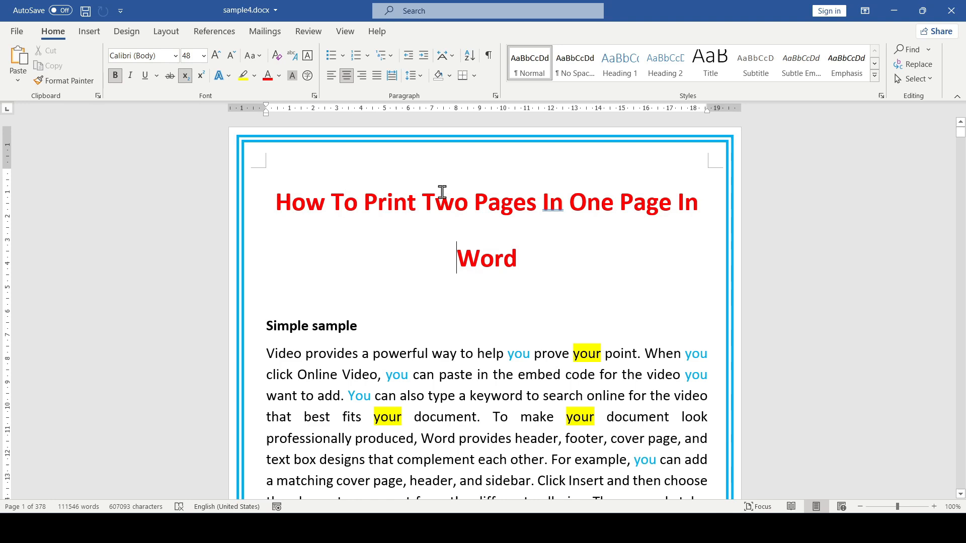
mouse_move(341, 273)
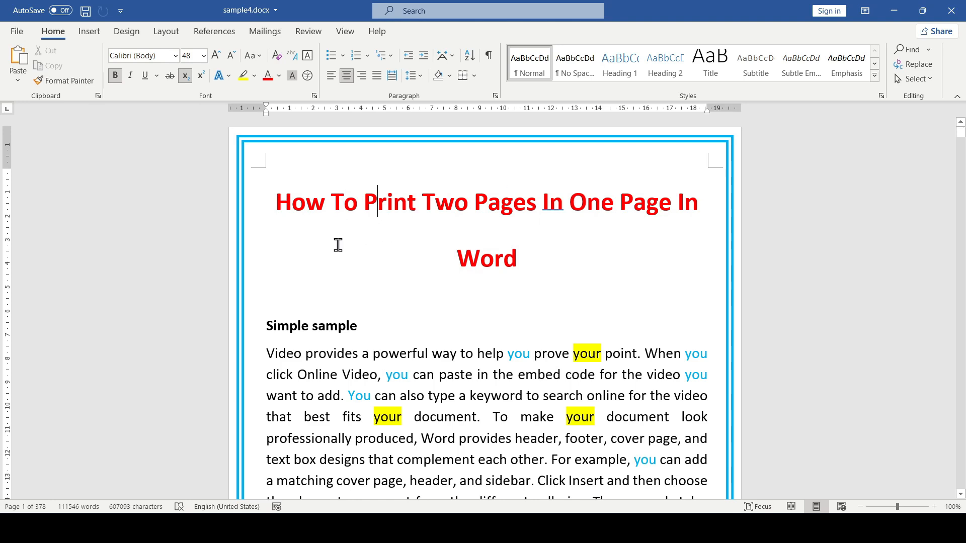
- Bring up the print settings (Ctrl+P) and the Pages Per Sheet choices for 2 per sheet
left_click(17, 31)
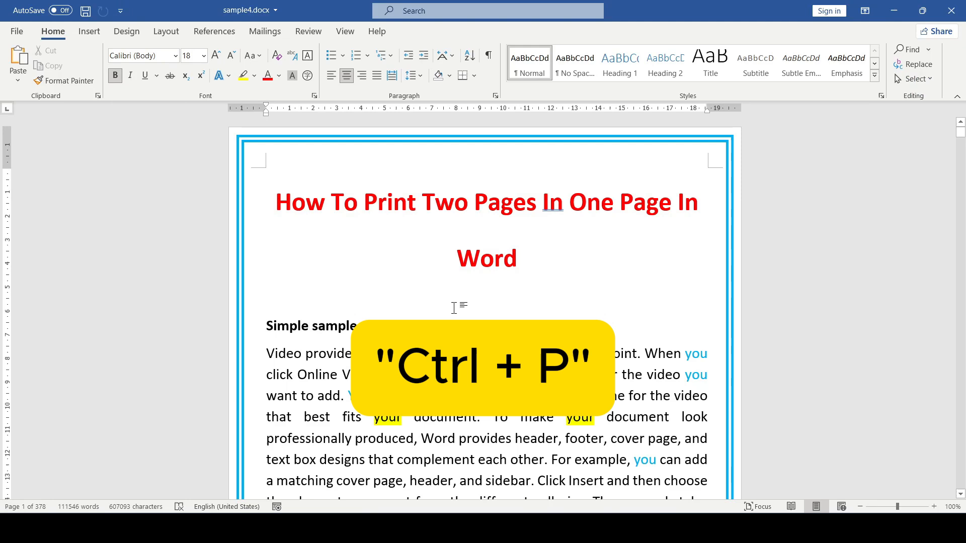
key("ctrl+p")
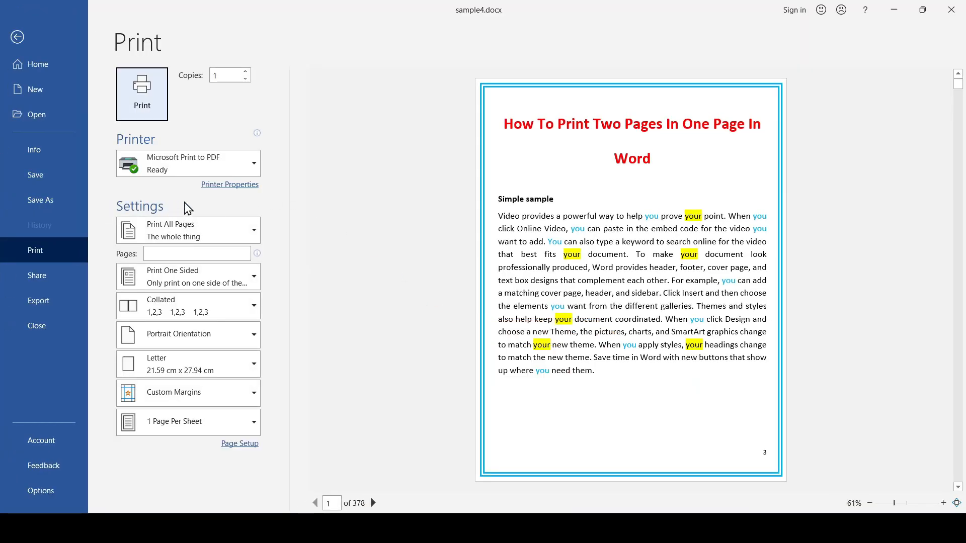
mouse_move(201, 449)
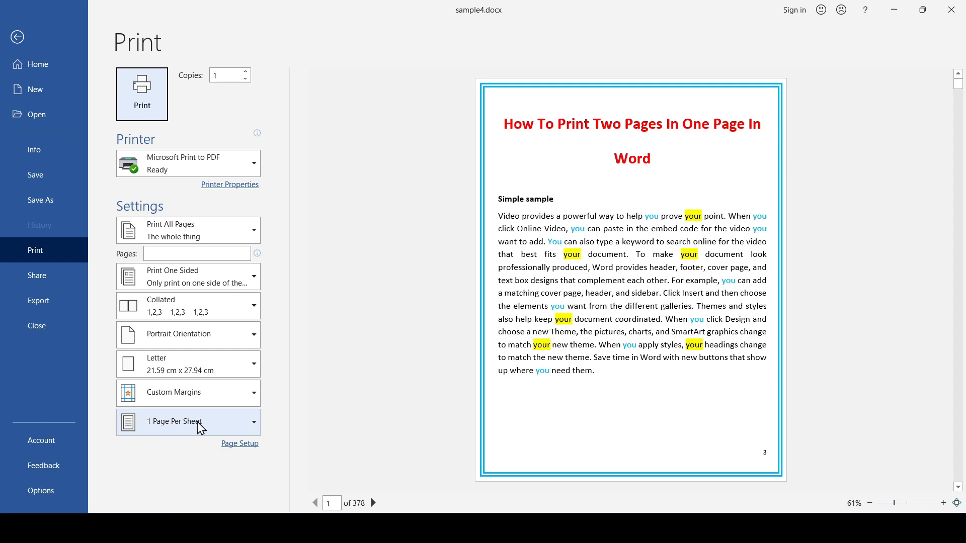
left_click(188, 421)
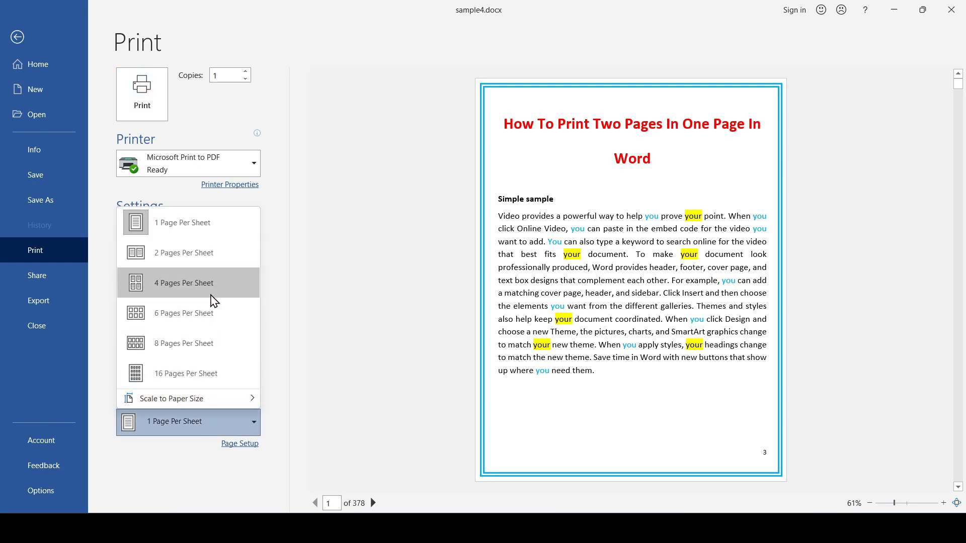
mouse_move(191, 252)
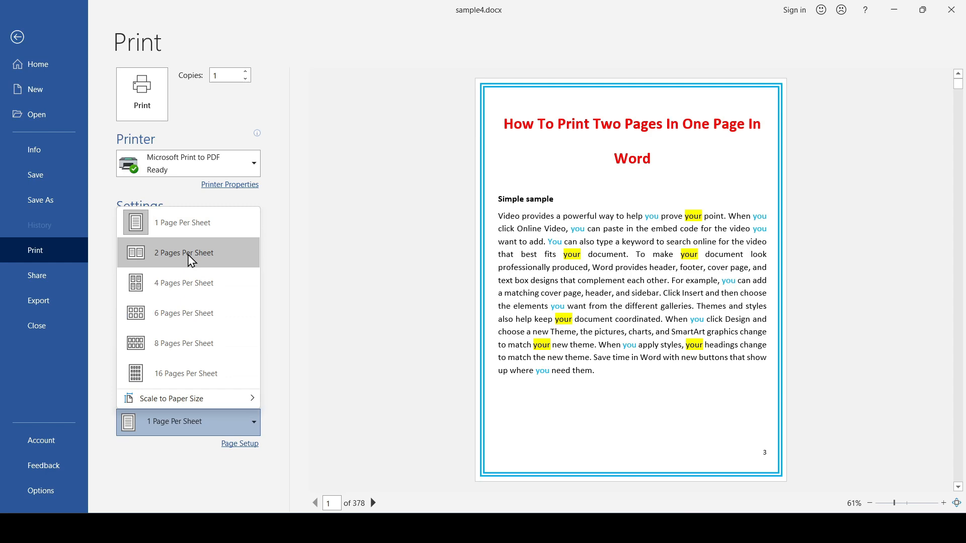
mouse_move(187, 377)
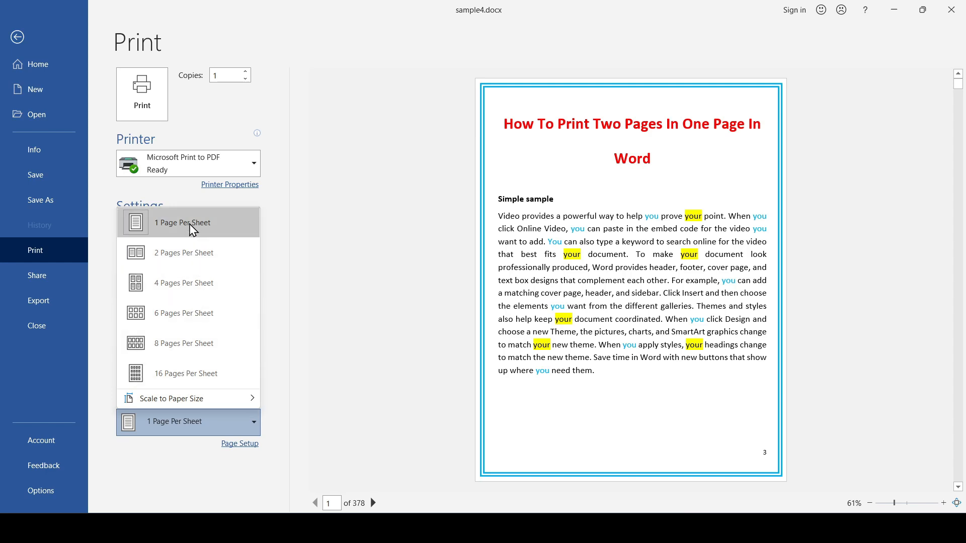
mouse_move(183, 252)
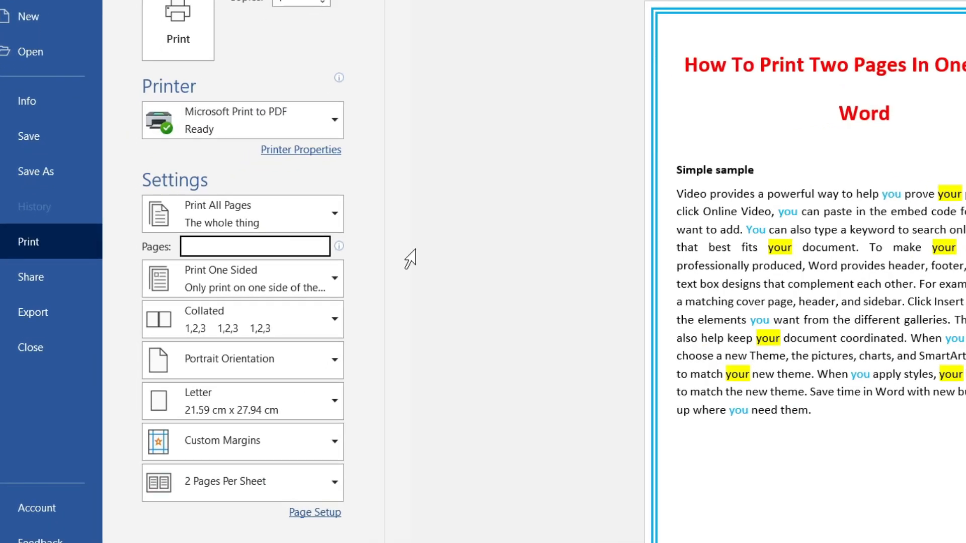
- Enter the custom page list '2,5,8,7, 4-10' in the Pages box
type("2,")
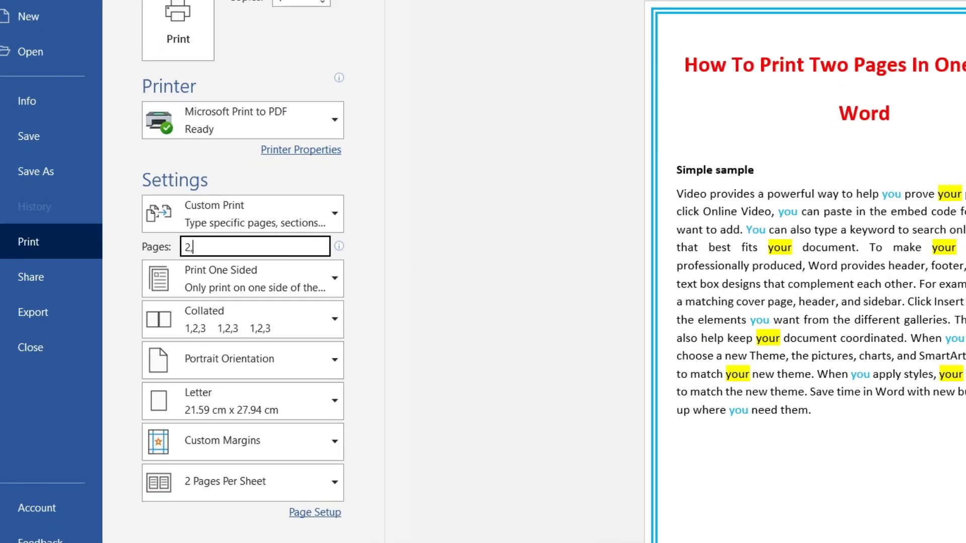
type("5,8,")
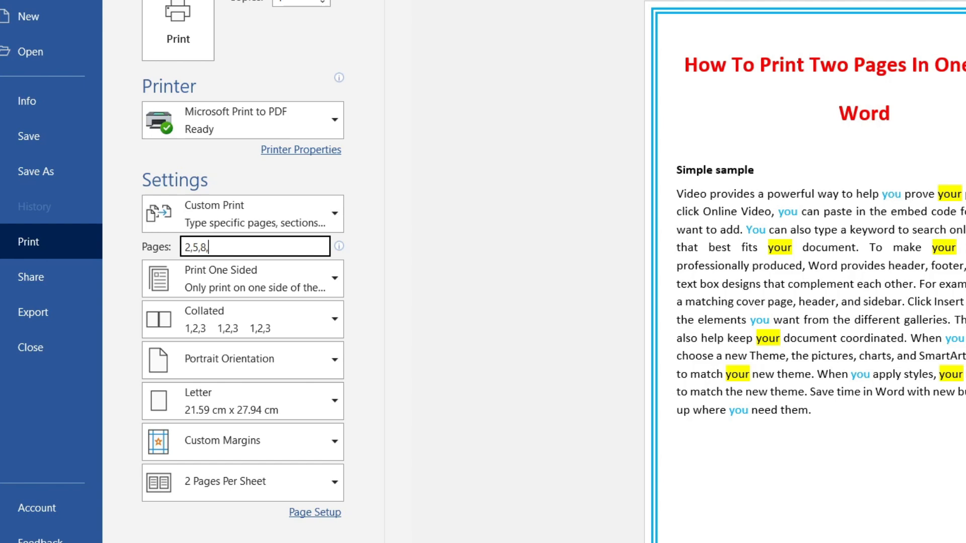
type("7,")
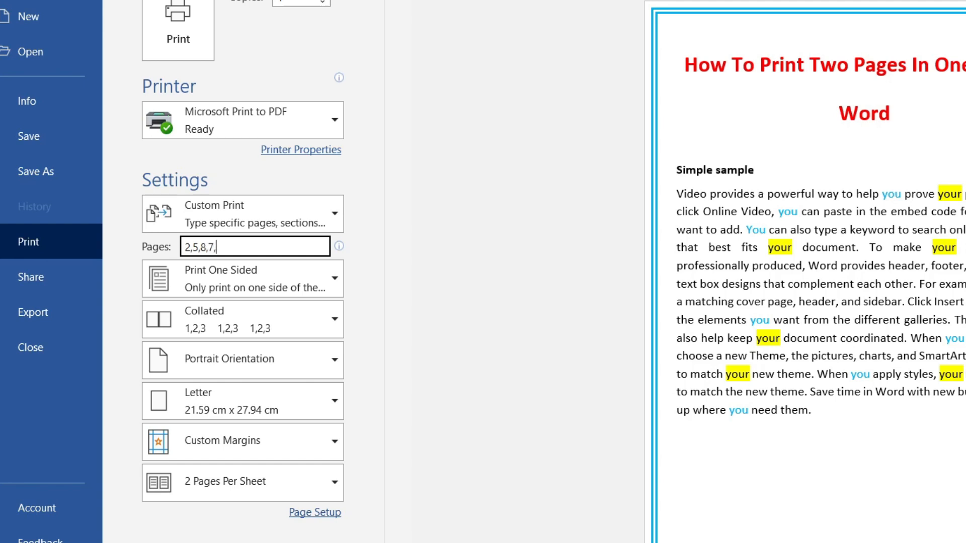
type("4-10")
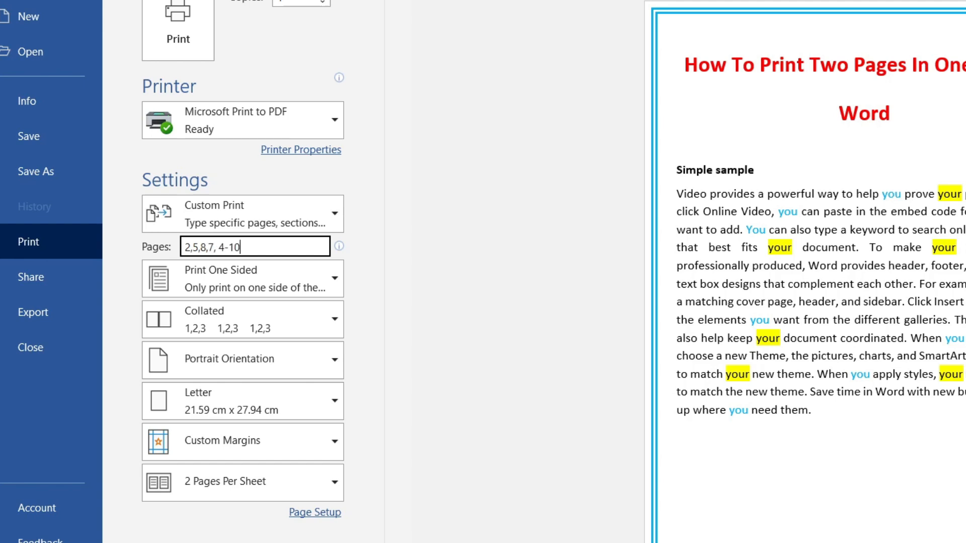